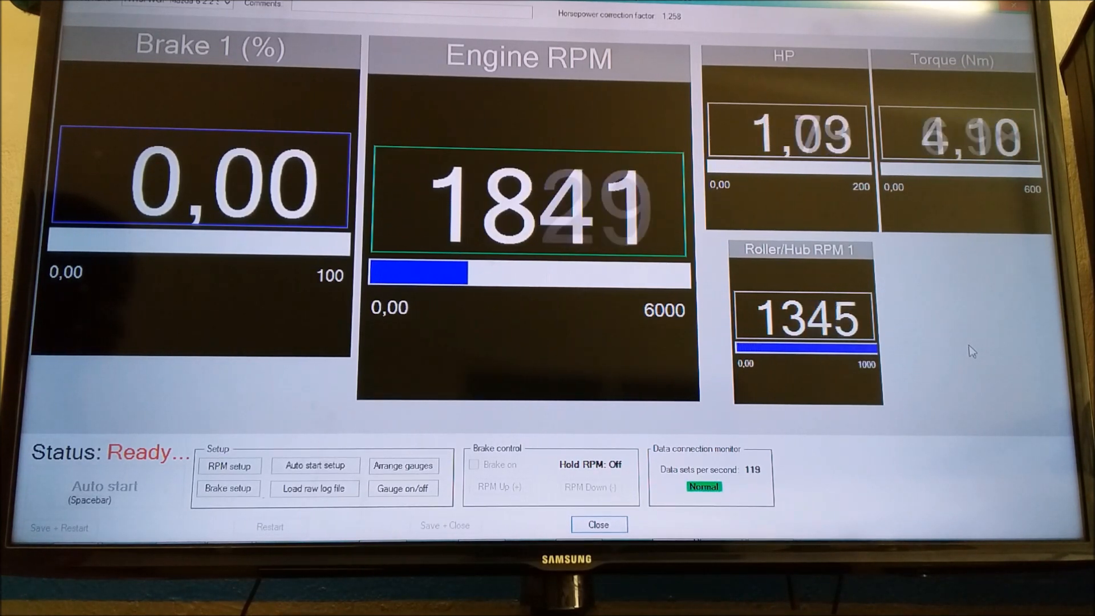
Begin the logged run via Spacebar auto-start, holding about 3370 RPM and 92 HP under brake
{"action": "key", "text": "space"}
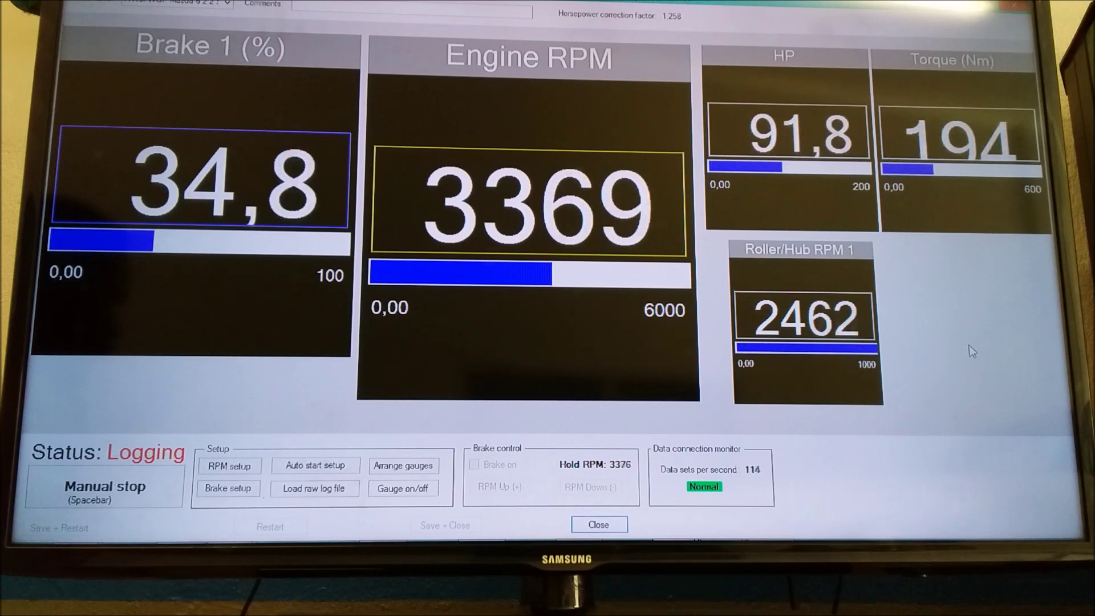
End logging with the manual Spacebar stop and close the finished run window
{"action": "key", "text": "space"}
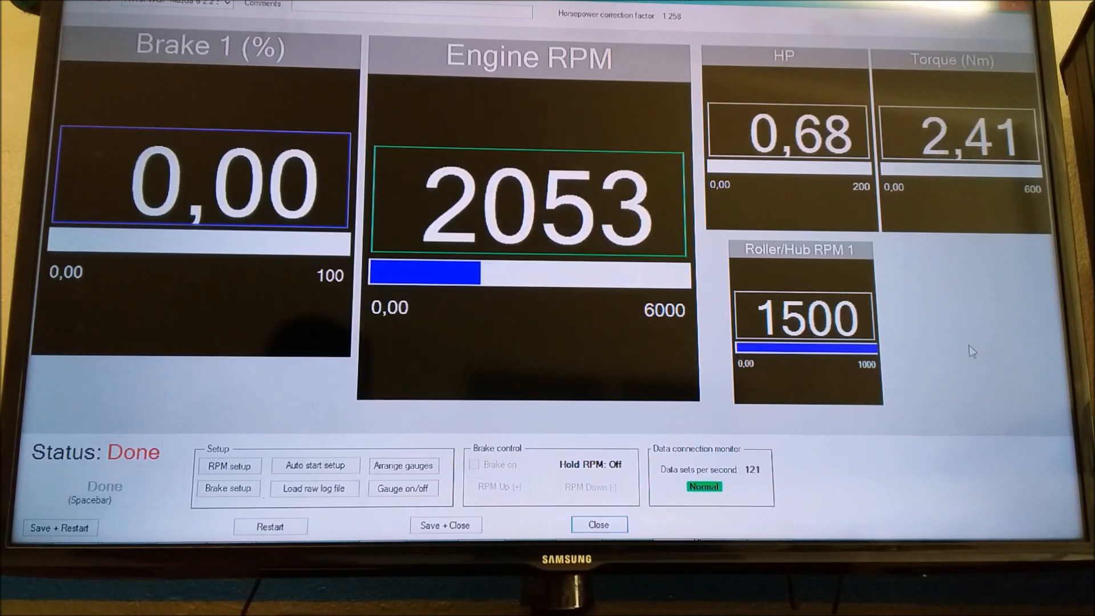
{"action": "left_click", "coordinate": [402, 465]}
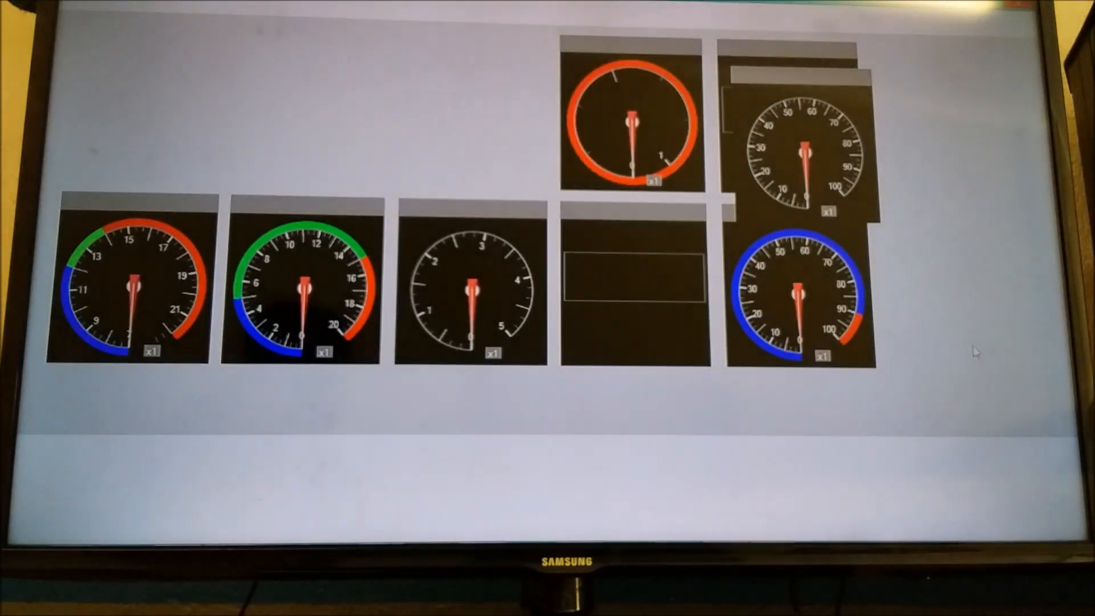